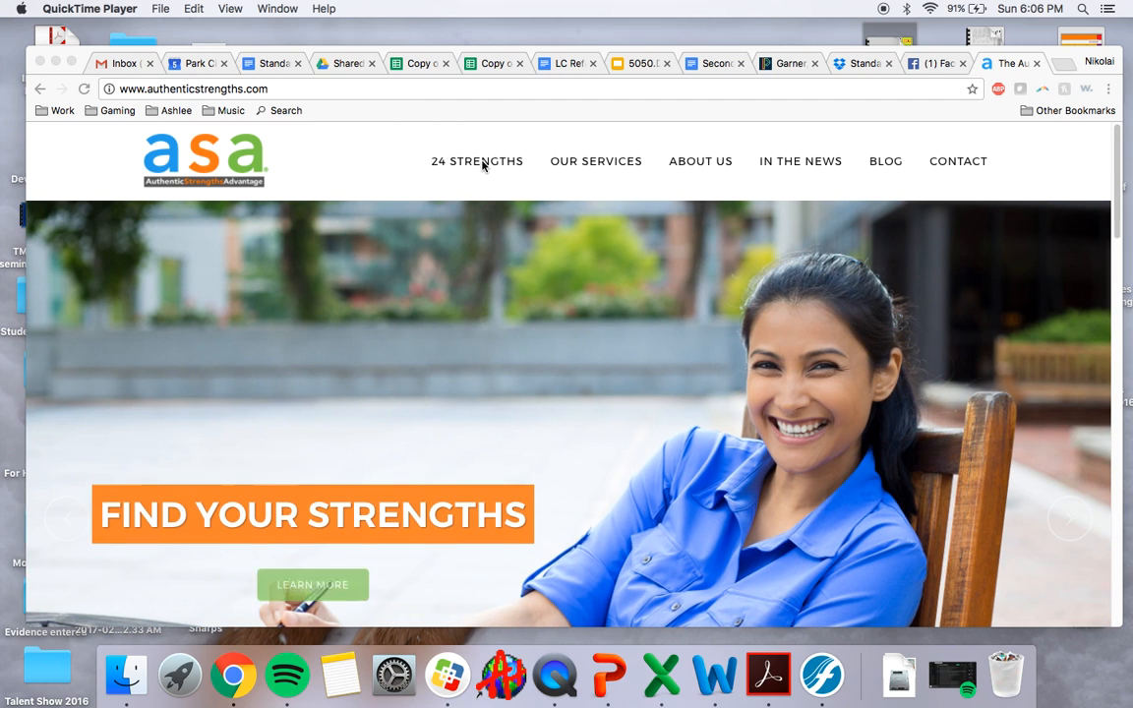
- Navigate from the Authentic Strengths home page to its 24 Strengths page
left_click(476, 161)
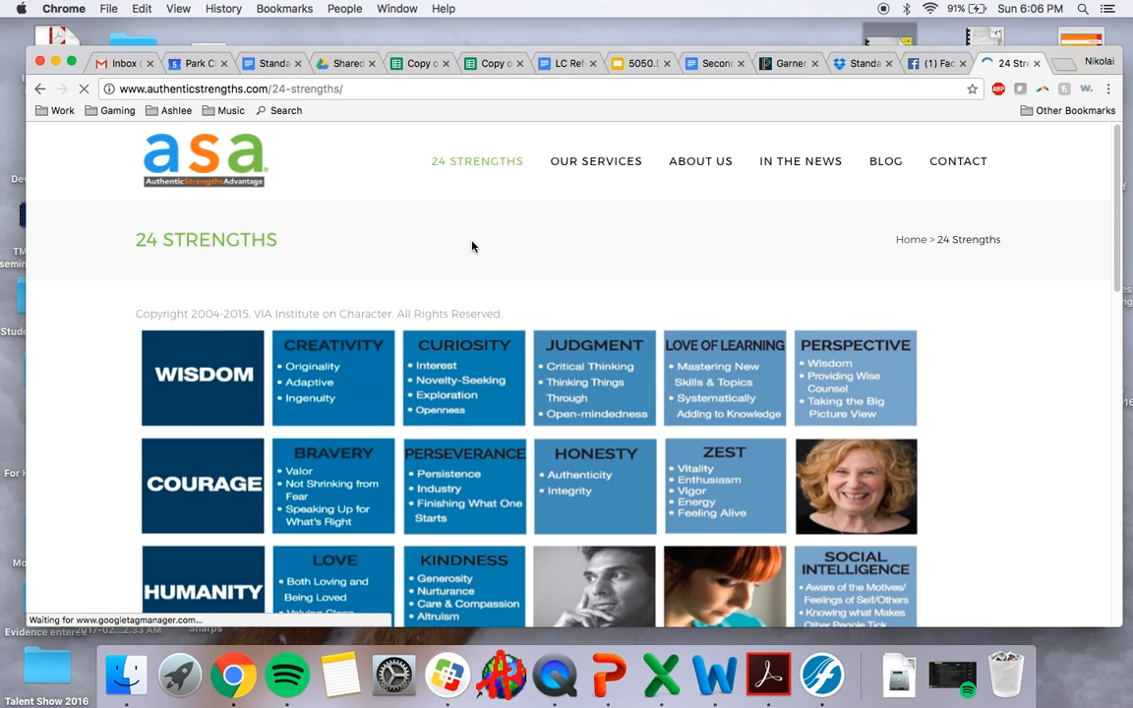
scroll("down", 3)
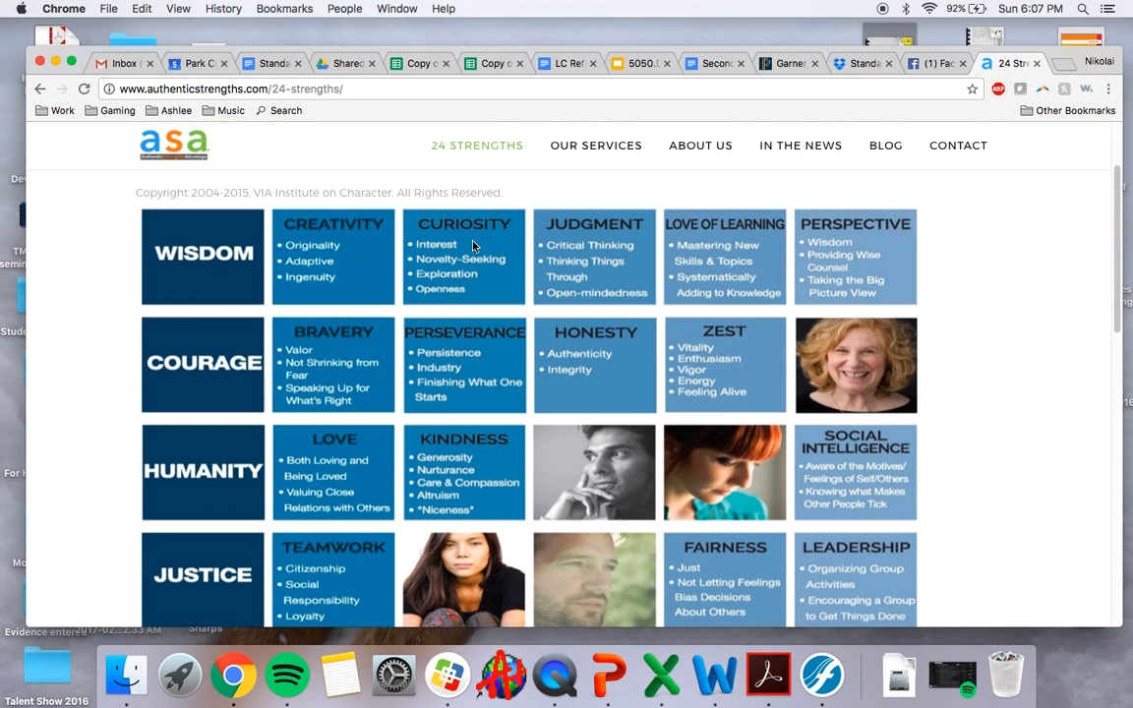
mouse_move(449, 248)
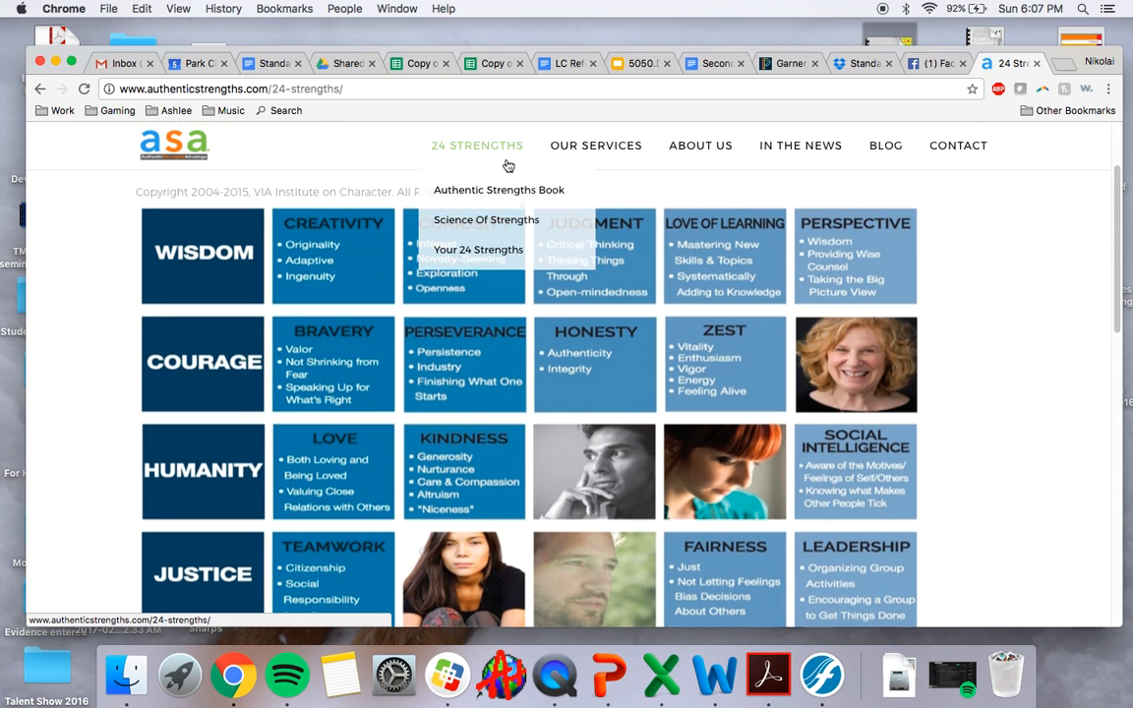
scroll("down", 3)
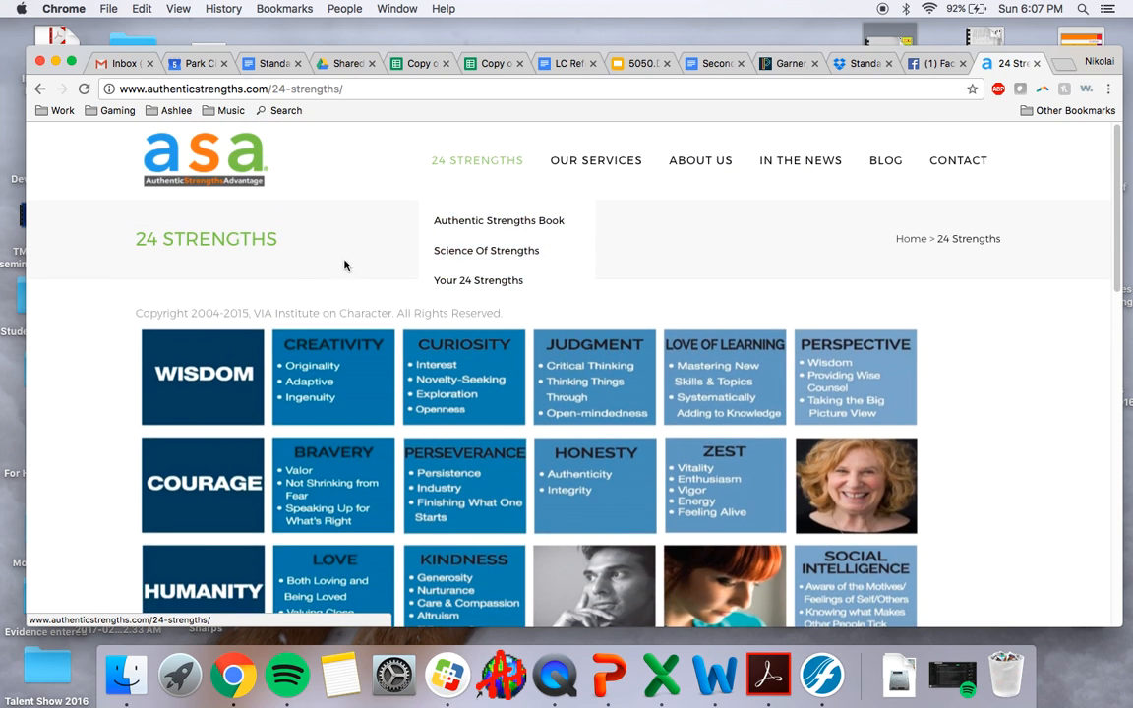
scroll("down", 3)
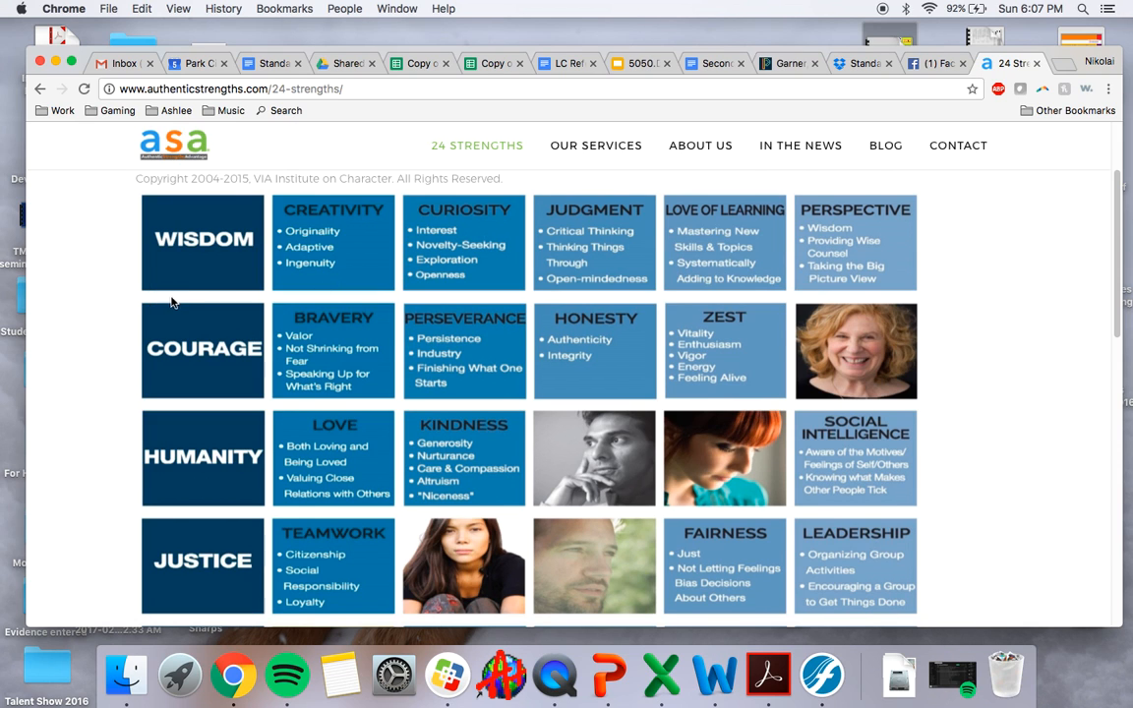
scroll("down", 3)
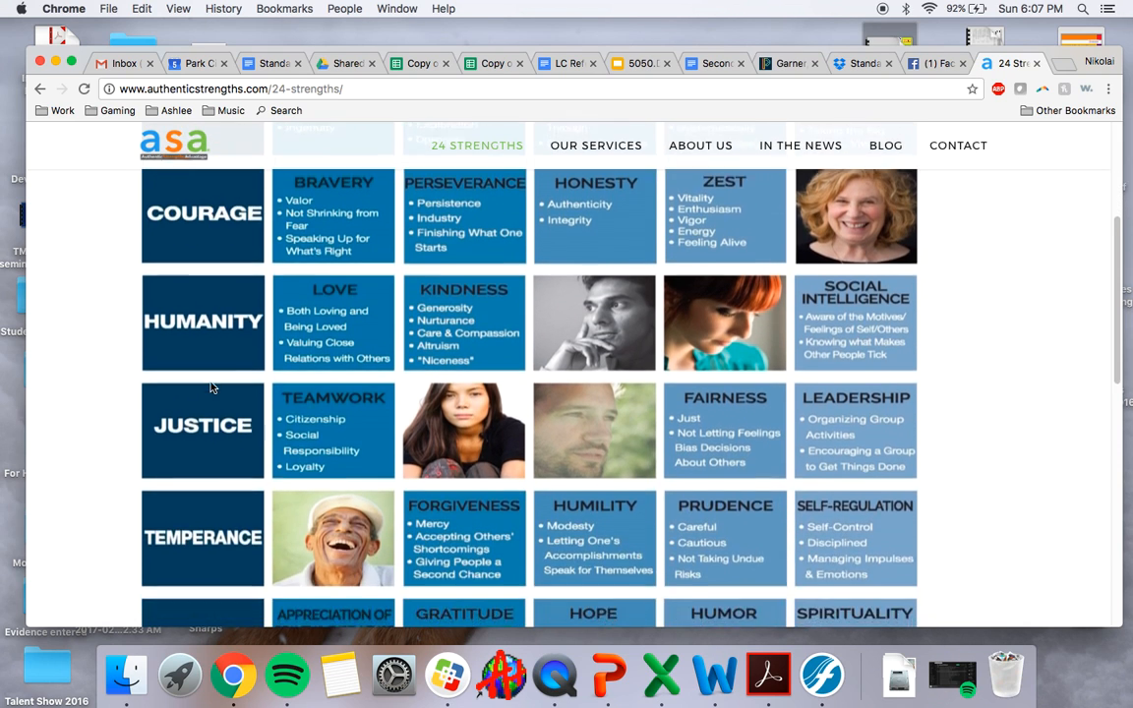
scroll("up", 3)
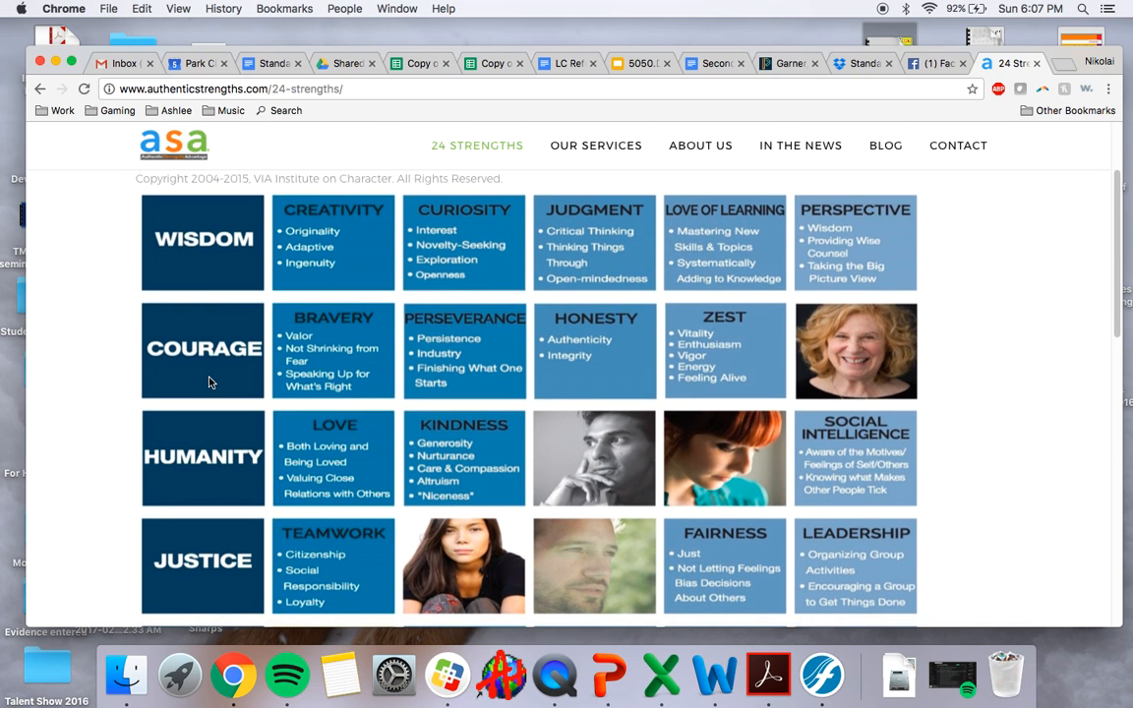
scroll("down", 3)
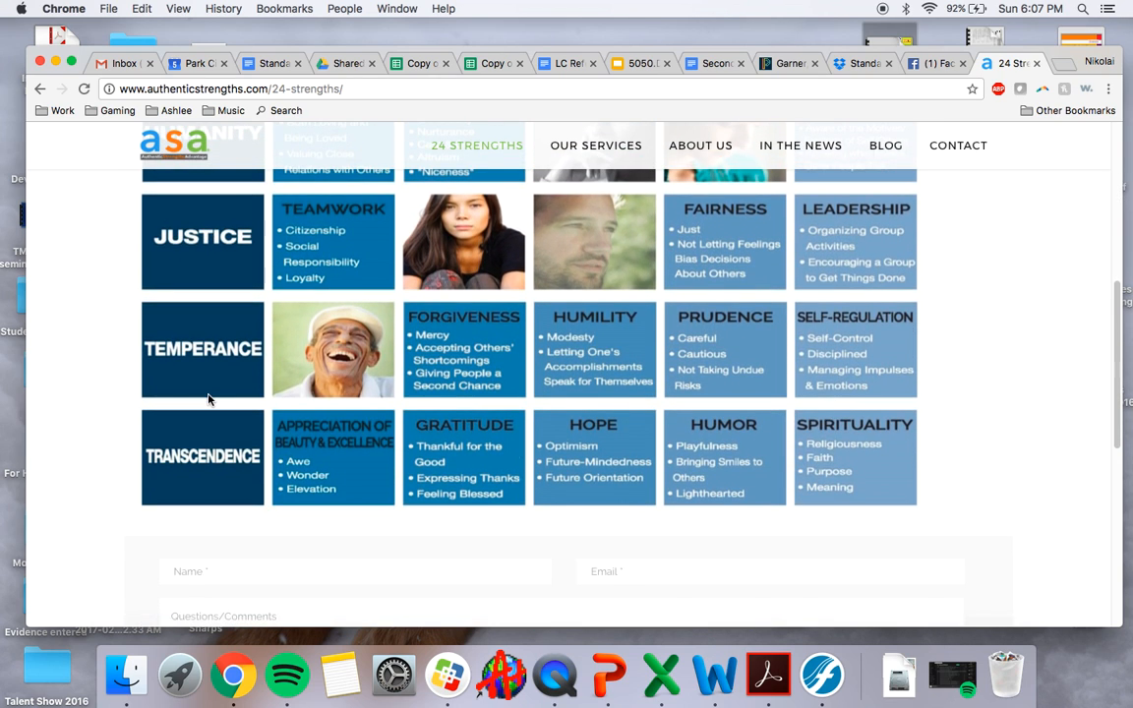
scroll("up", 3)
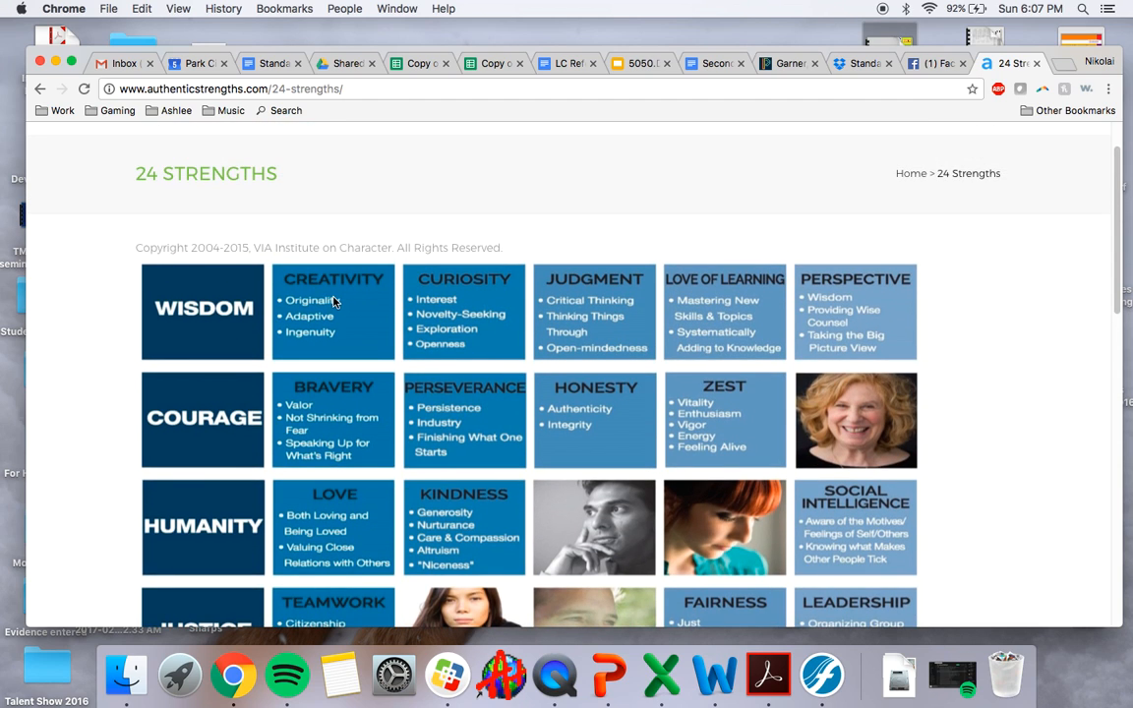
mouse_move(484, 326)
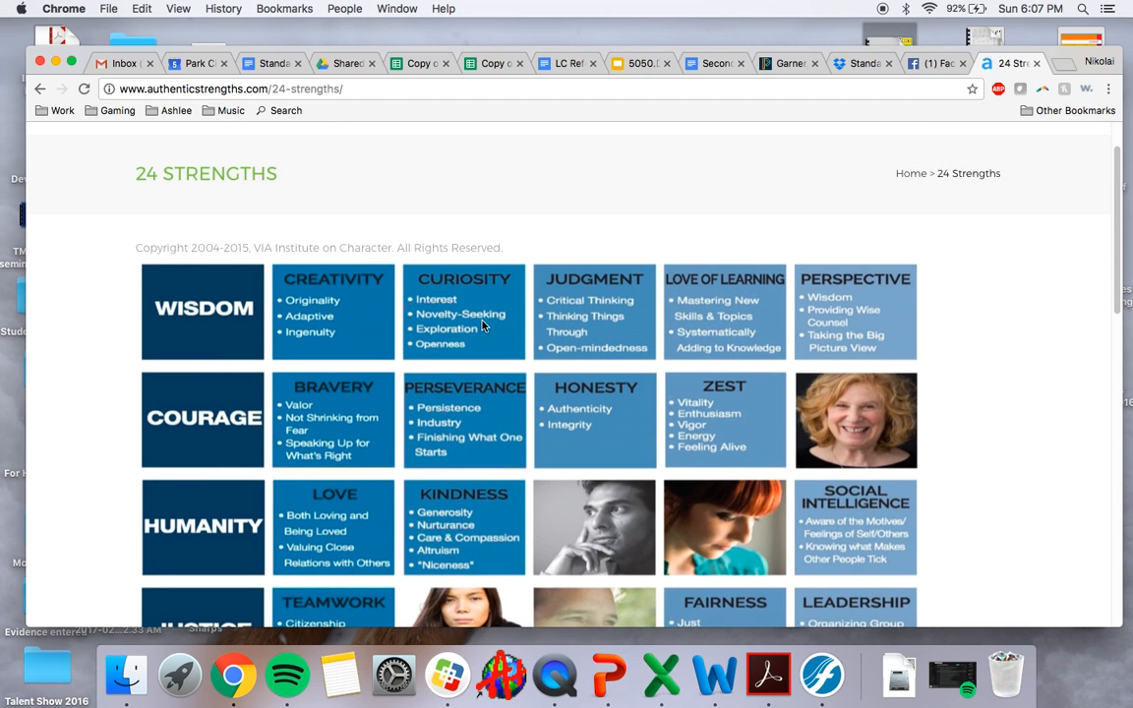
scroll("down", 3)
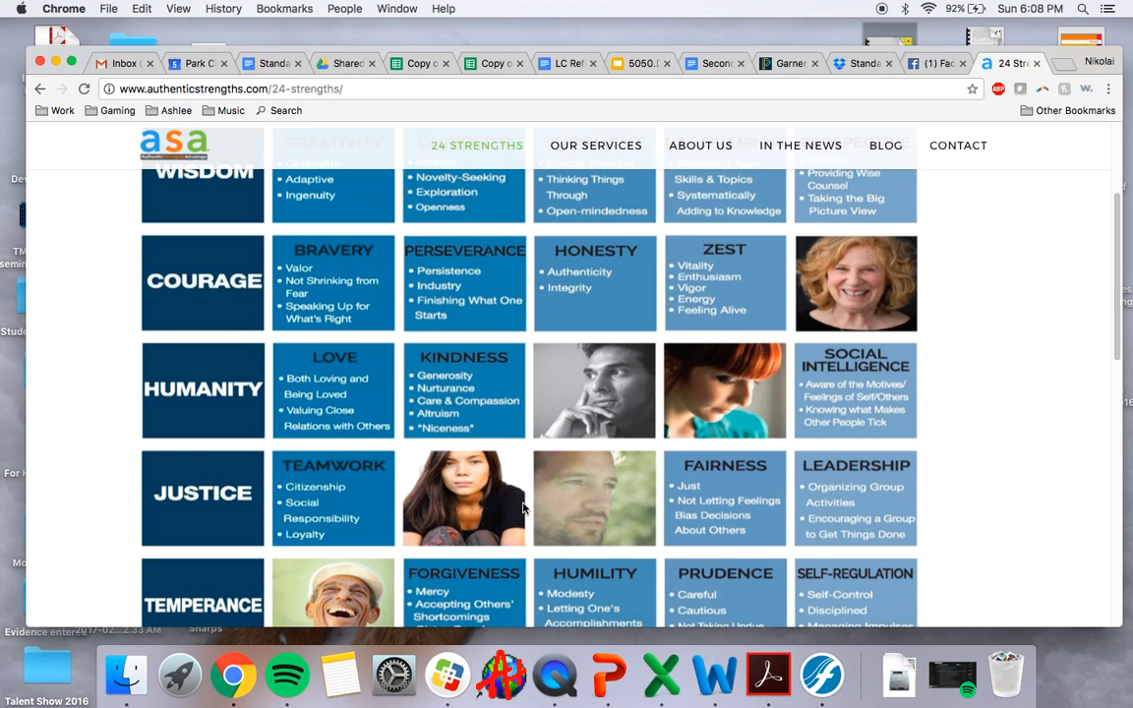
mouse_move(869, 527)
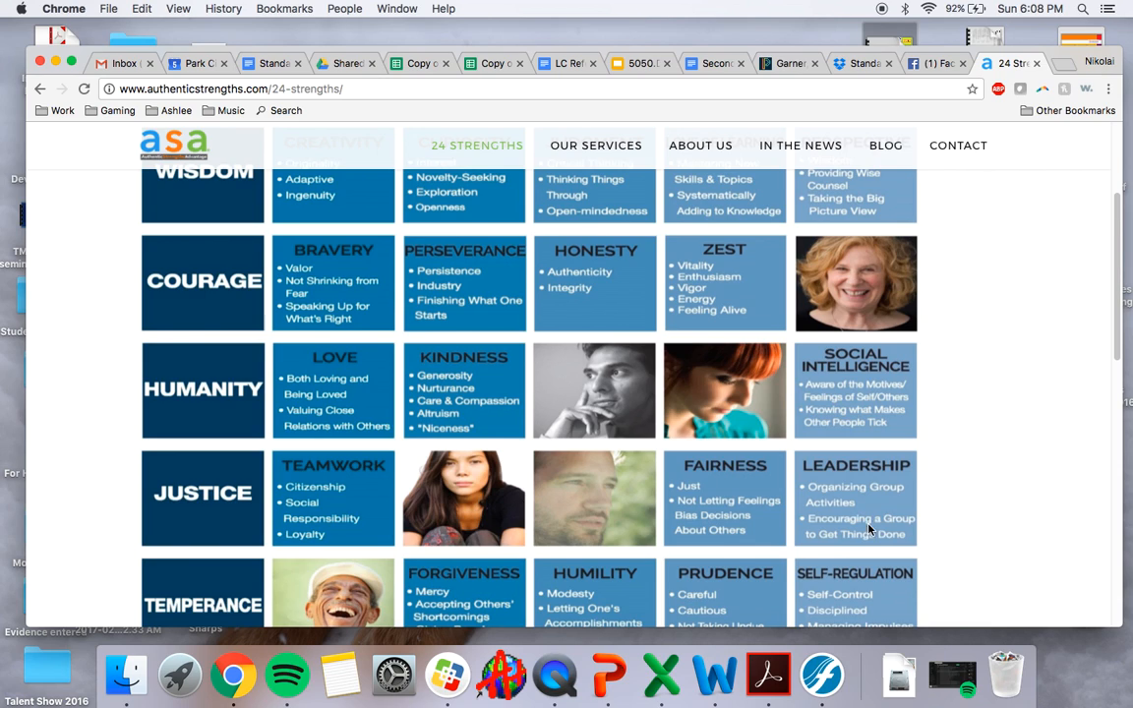
mouse_move(988, 480)
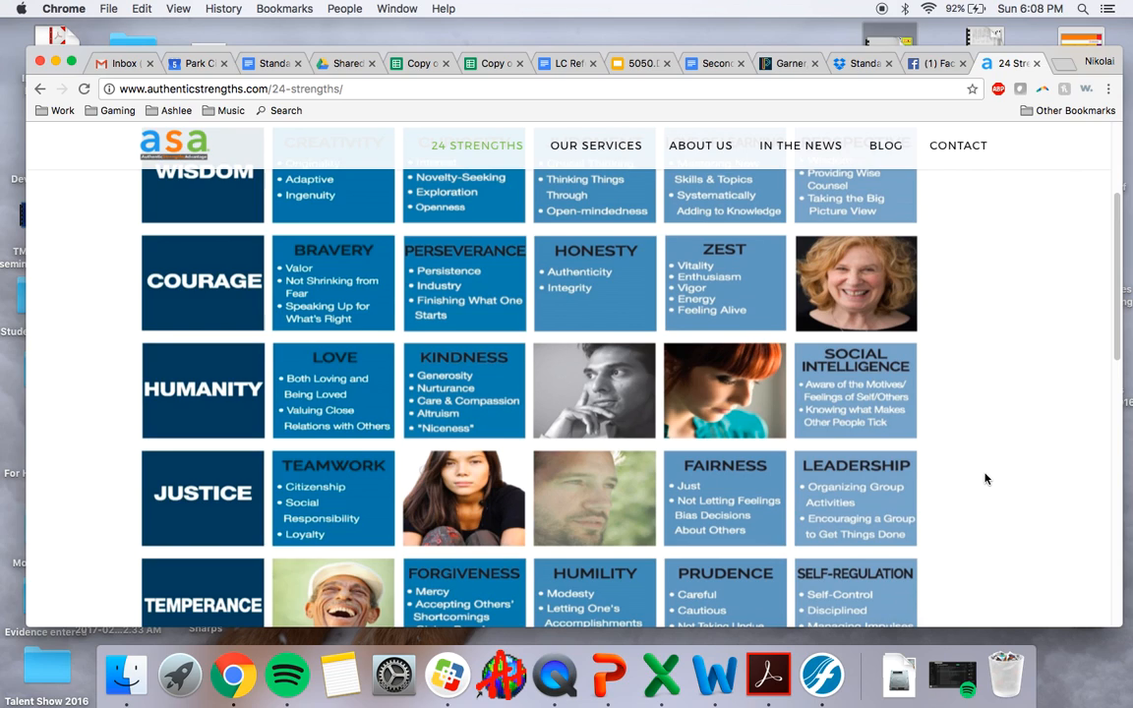
mouse_move(917, 591)
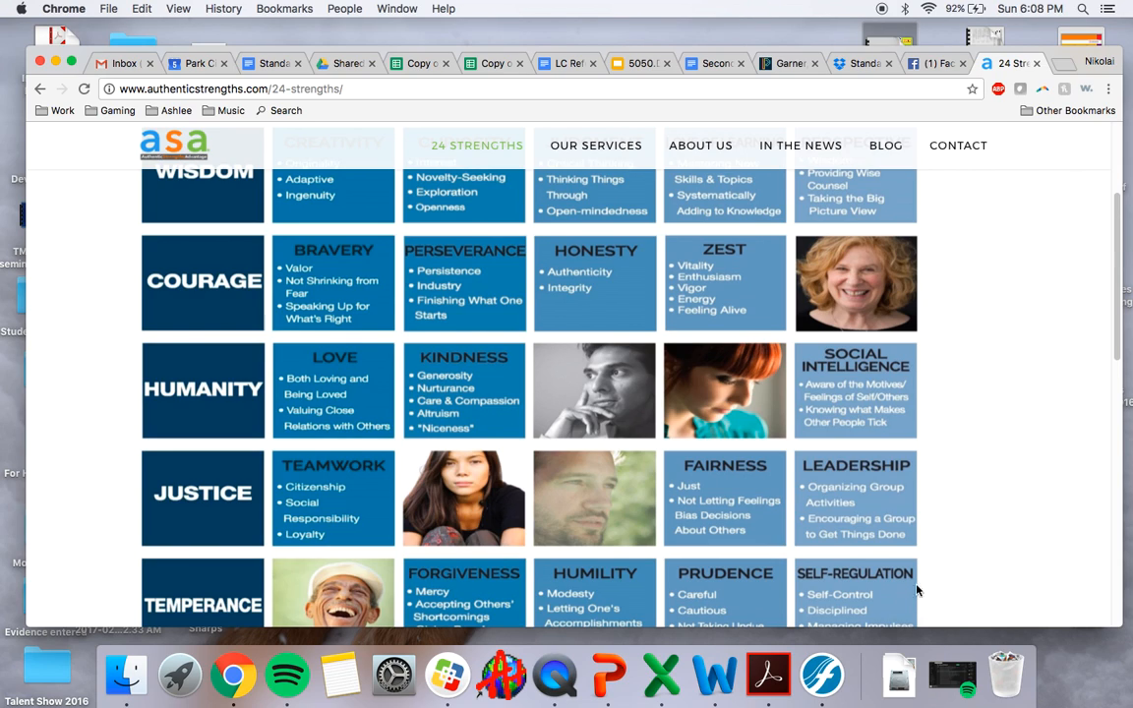
mouse_move(393, 346)
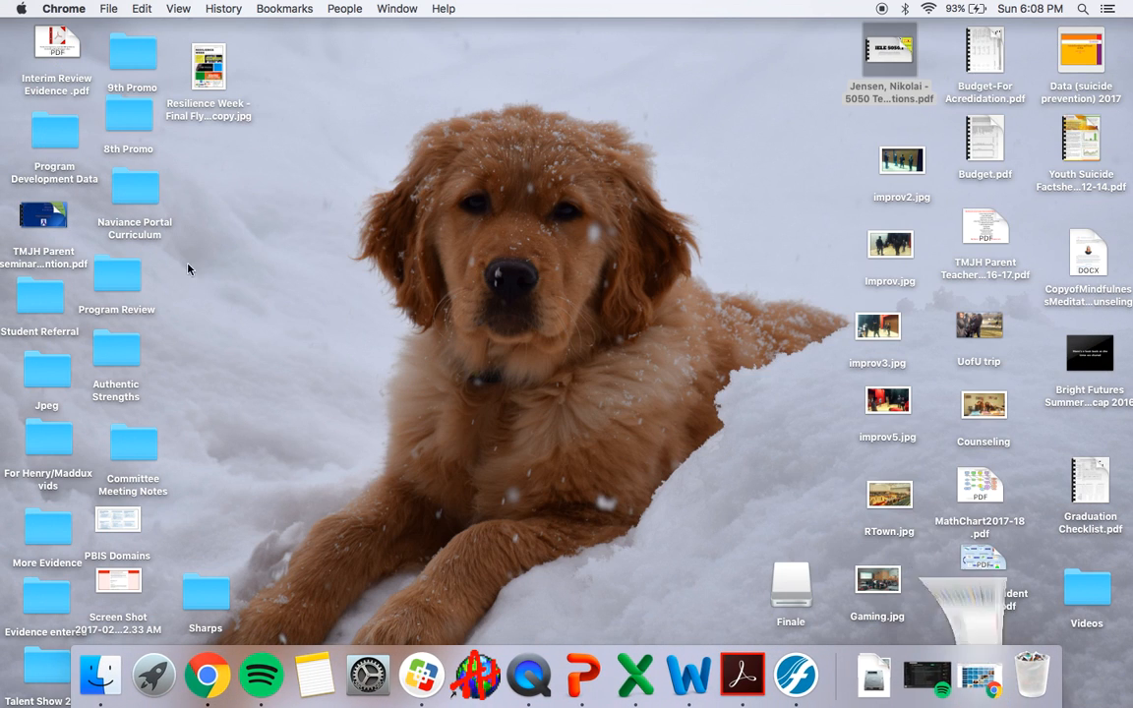
- From the Authentic Strengths folder, open Zeke.pdf and Zoe.pdf in Acrobat Pro
double_click(116, 350)
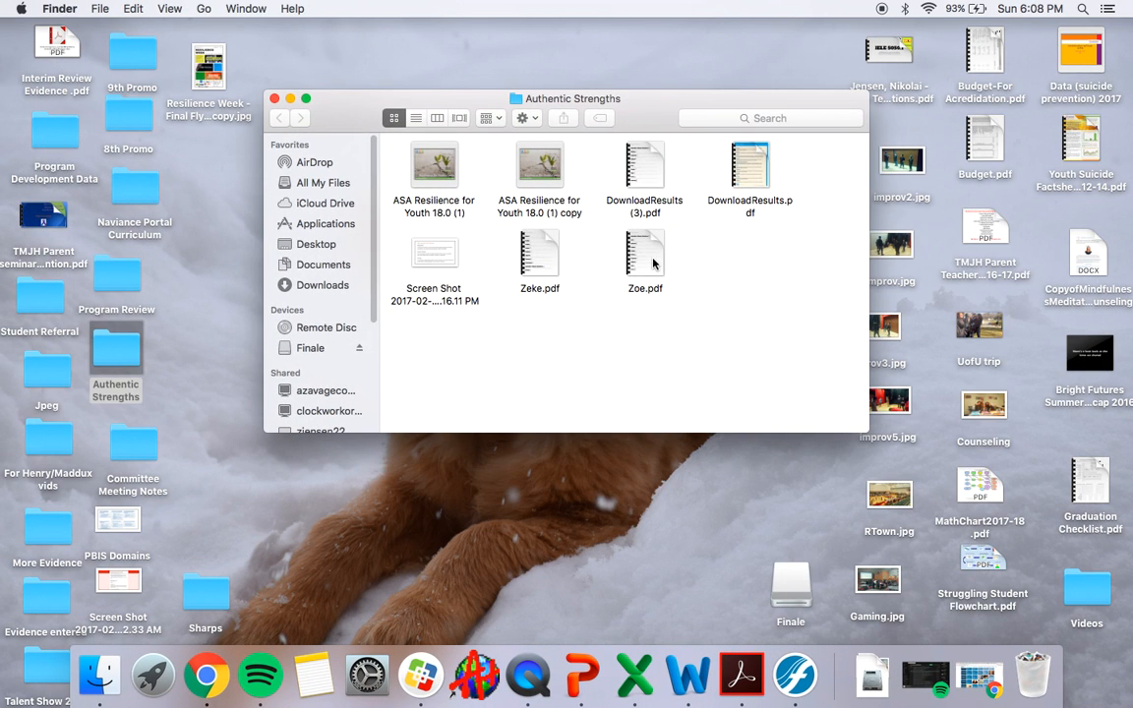
double_click(645, 254)
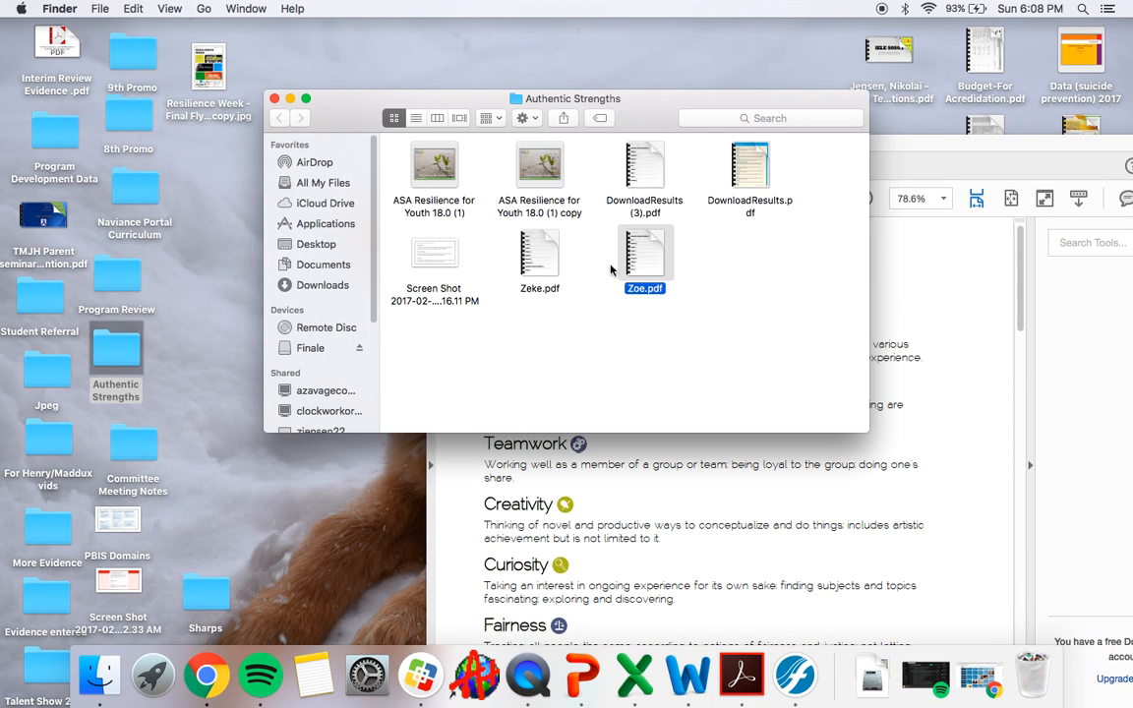
double_click(646, 260)
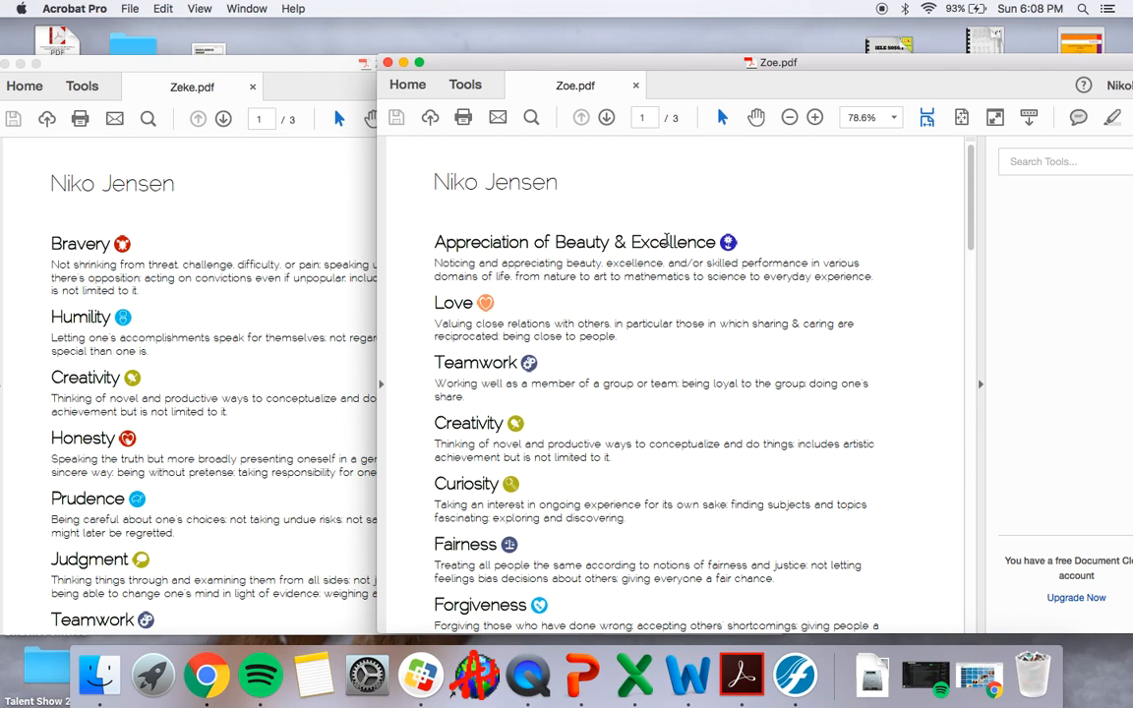
mouse_move(221, 291)
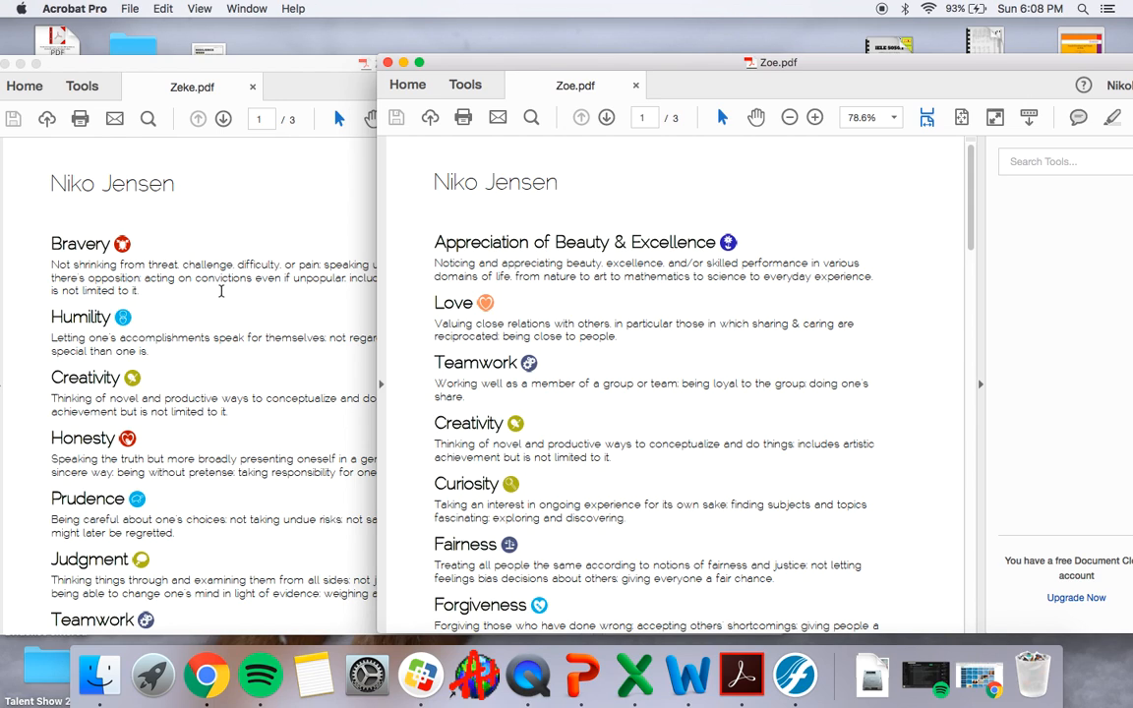
mouse_move(578, 254)
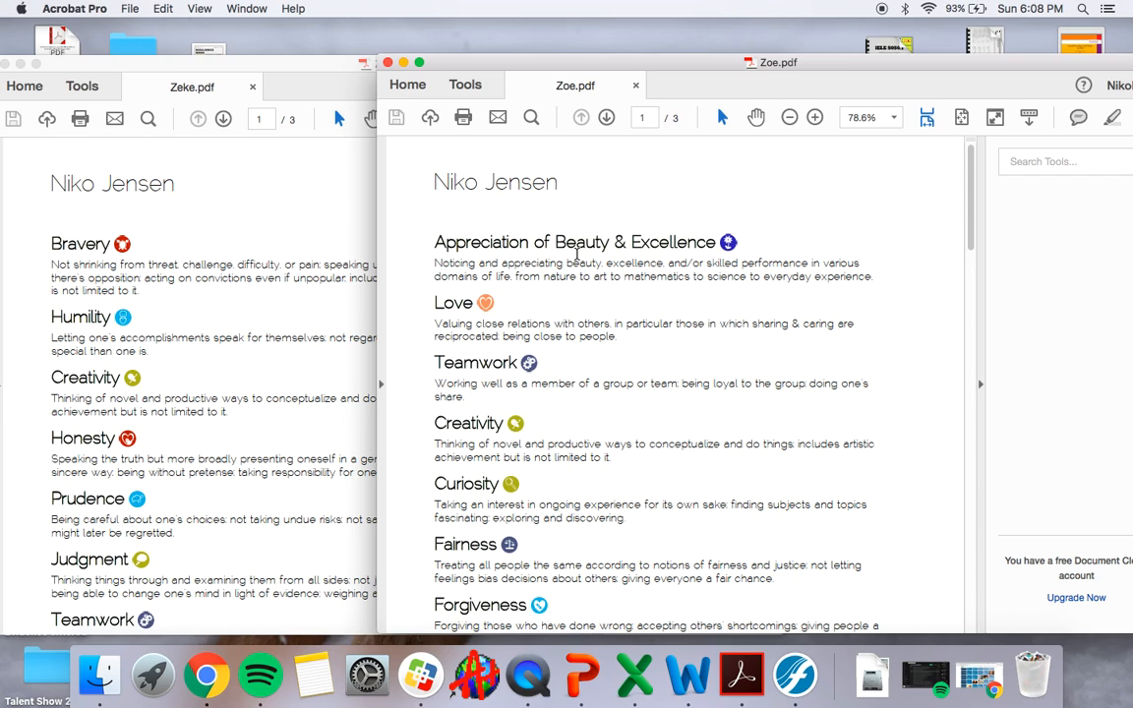
mouse_move(576, 265)
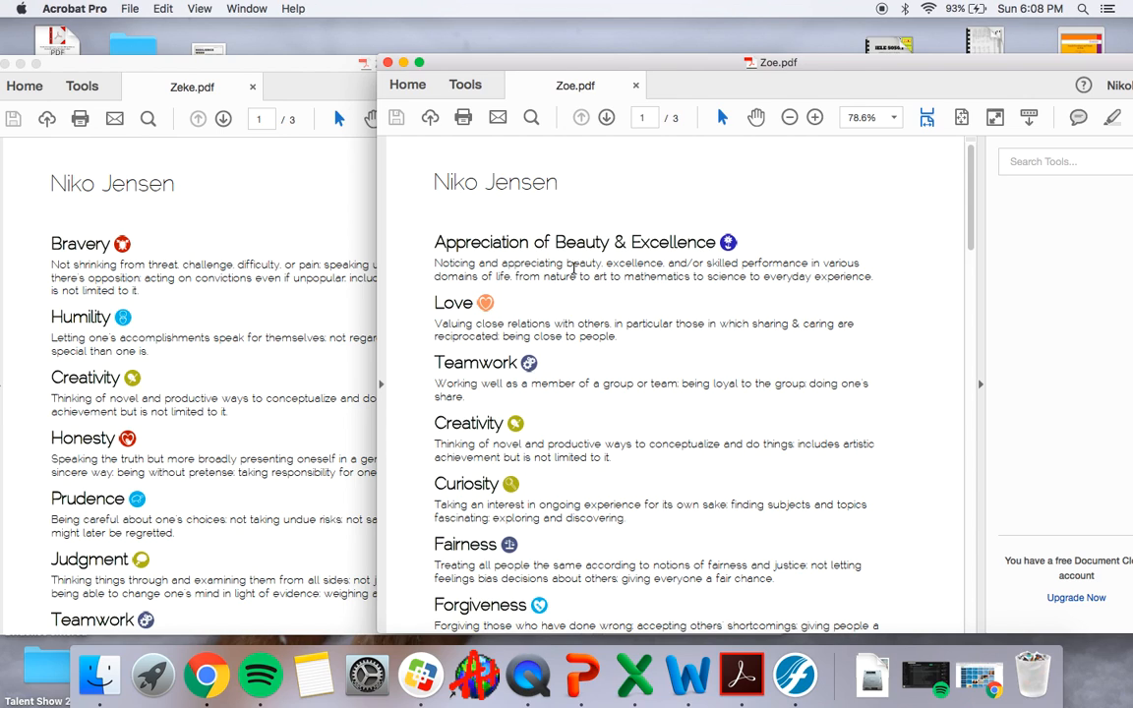
mouse_move(571, 366)
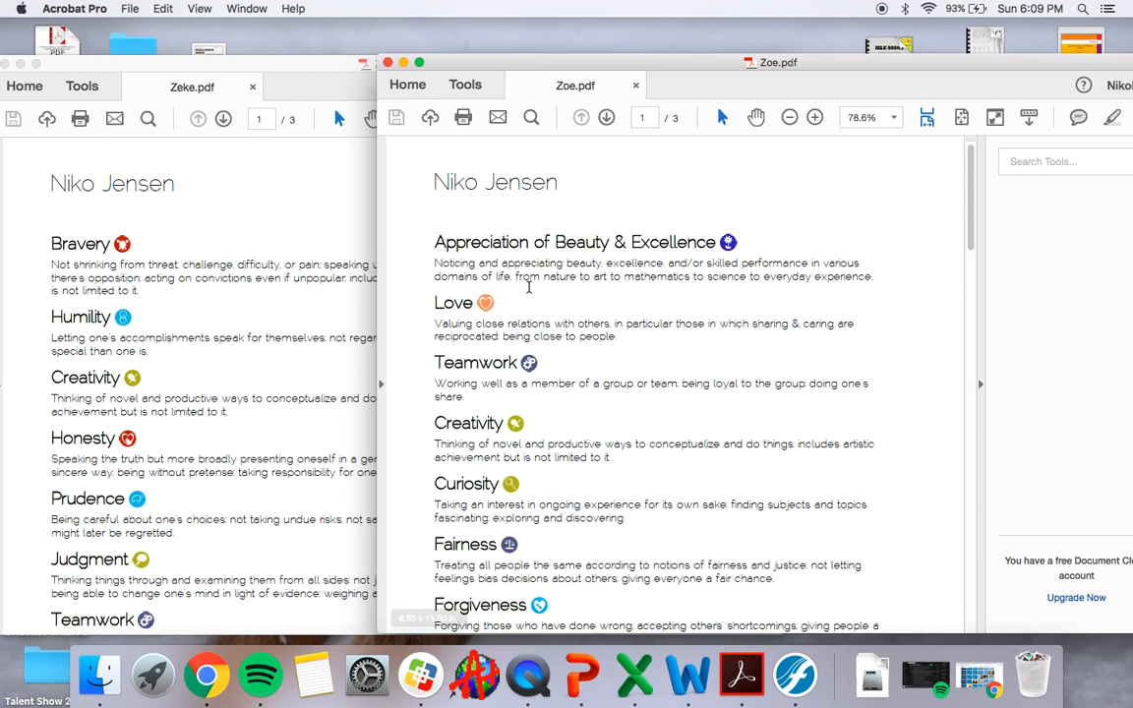
mouse_move(507, 364)
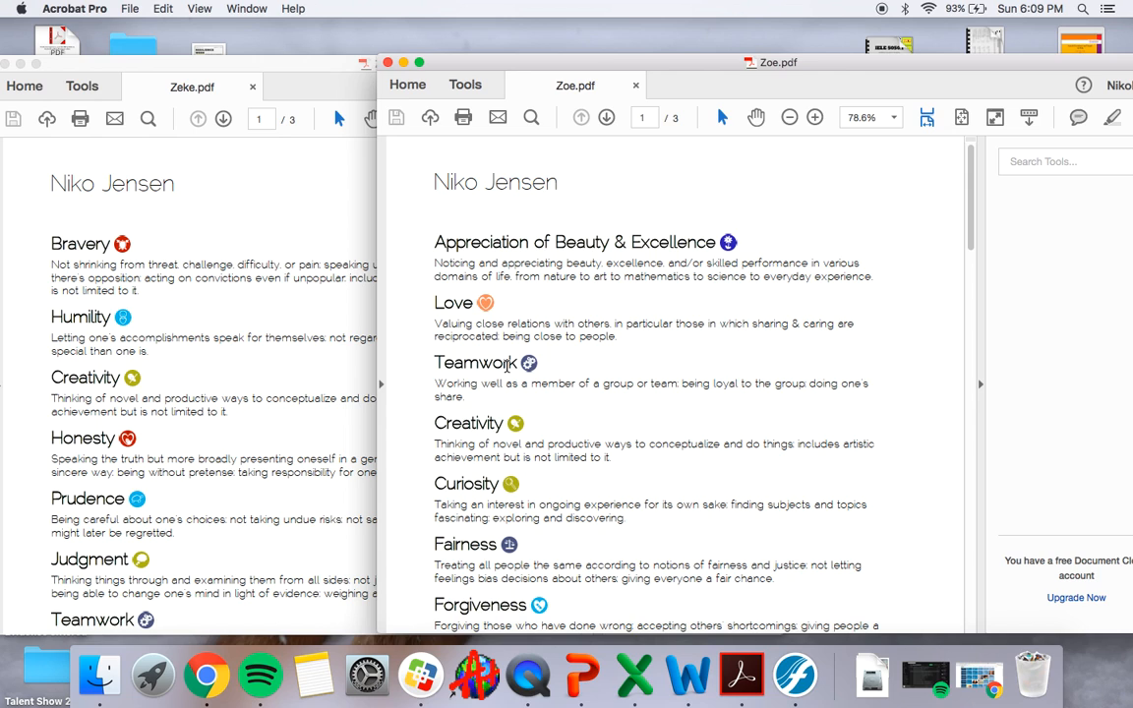
scroll("down", 3)
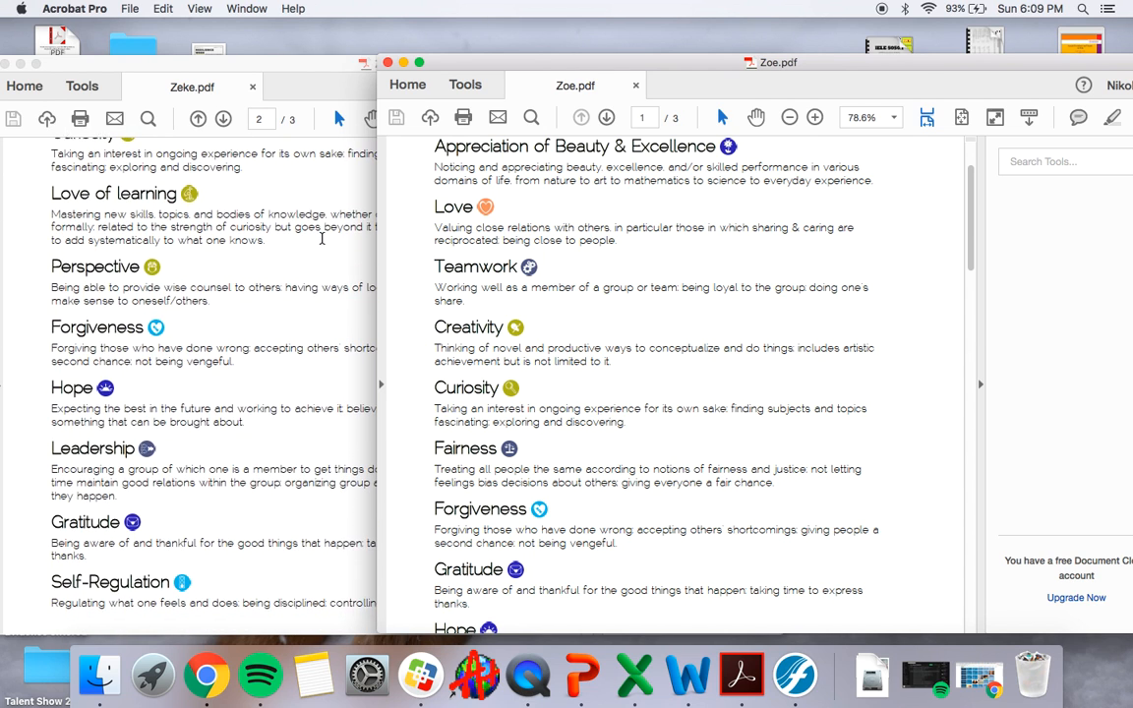
scroll("down", 3)
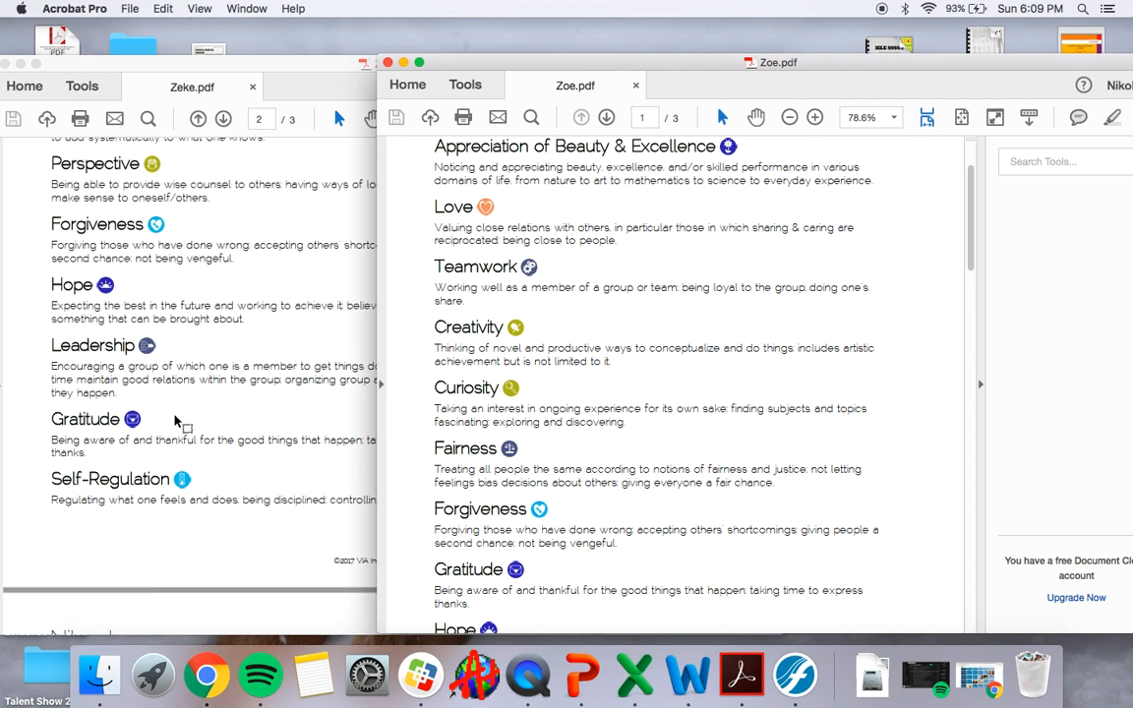
scroll("down", 3)
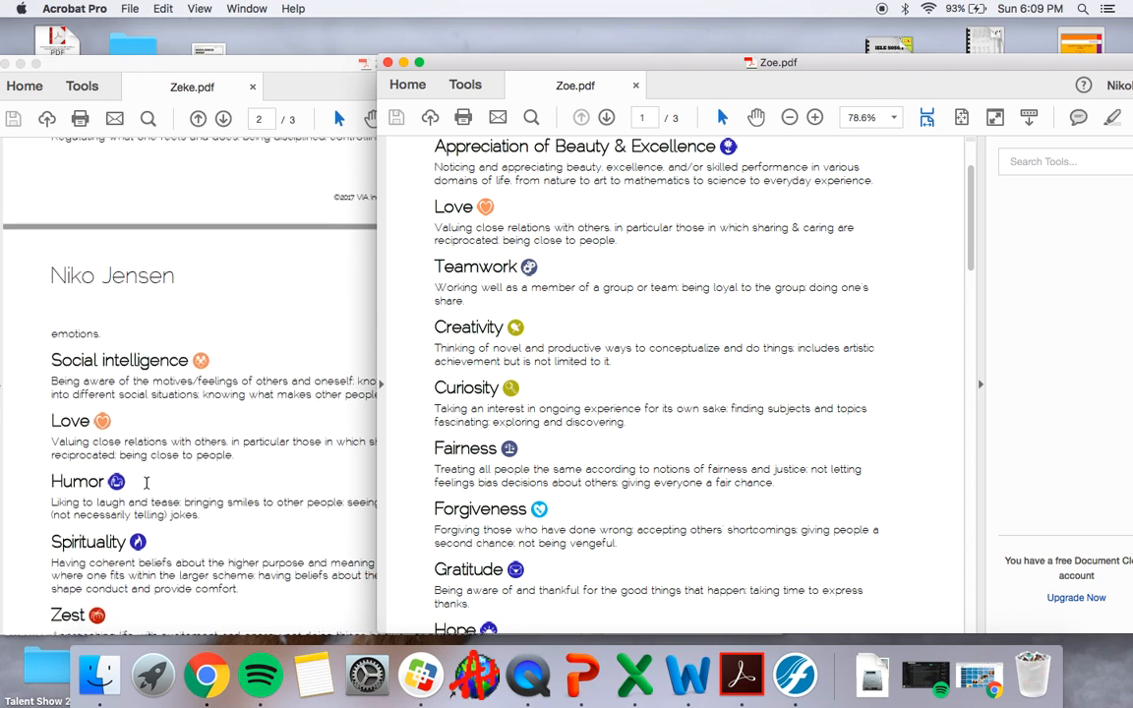